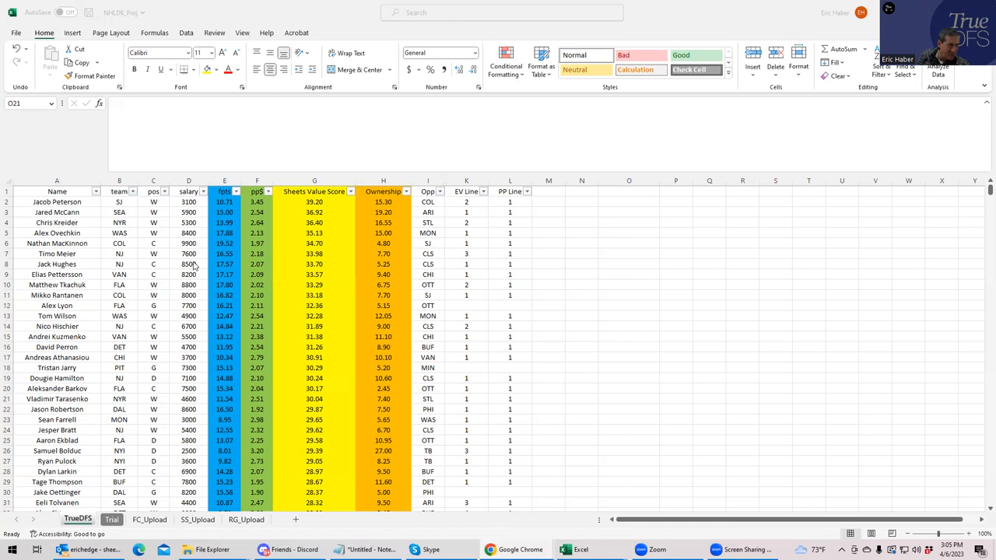
pyautogui.moveTo(168, 226)
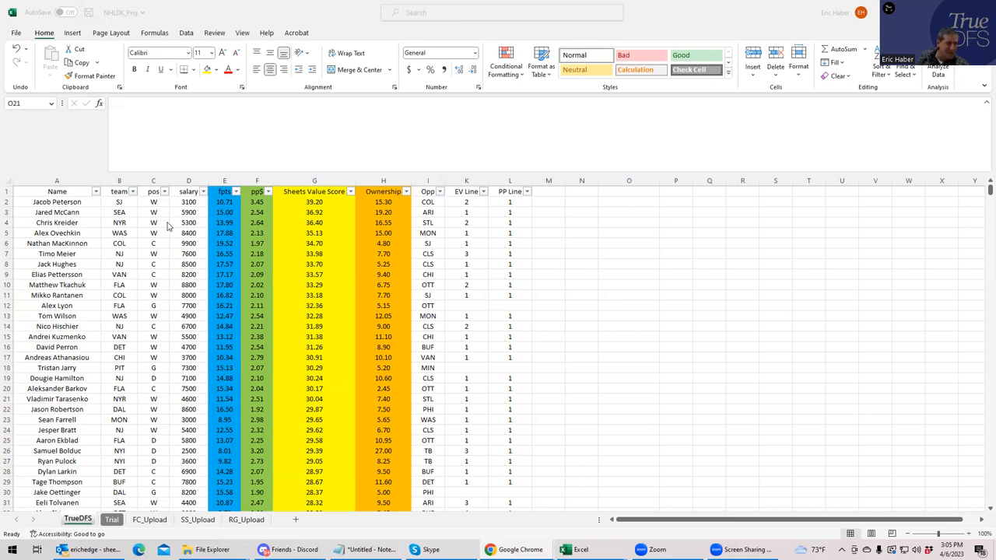
# Review Peterson, Kreider, Tarasenko and Meier's team, position and line entries in the projections sheet.
pyautogui.click(118, 203)
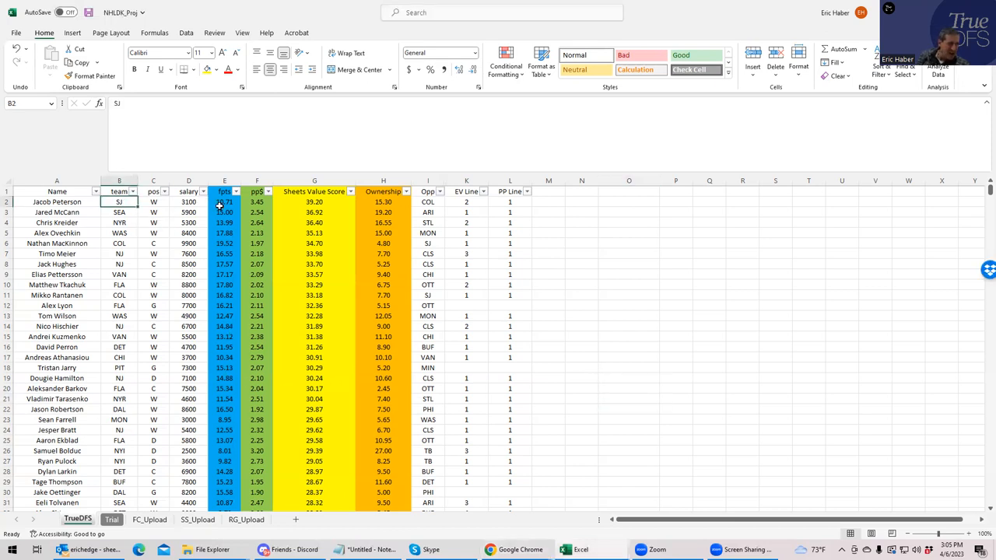
pyautogui.click(224, 203)
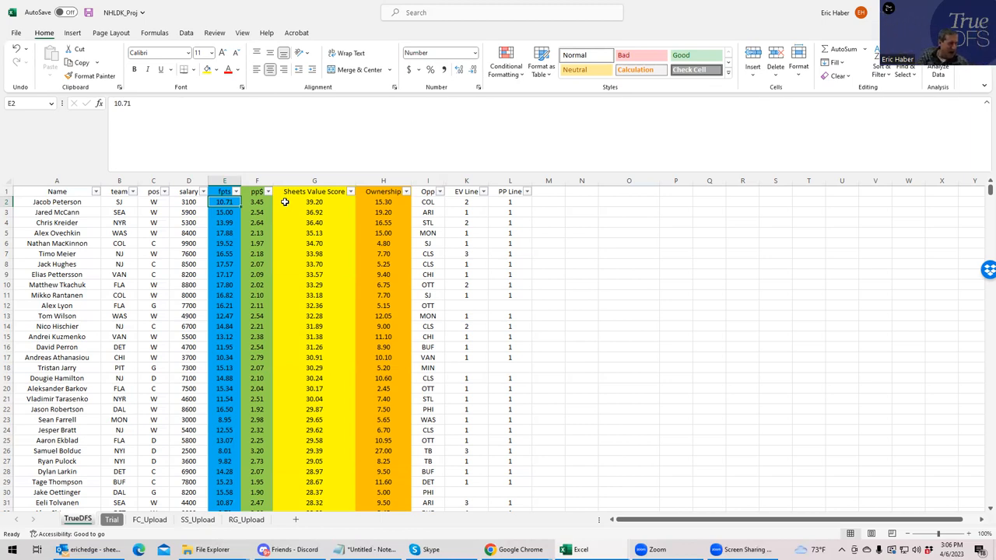
pyautogui.moveTo(128, 361)
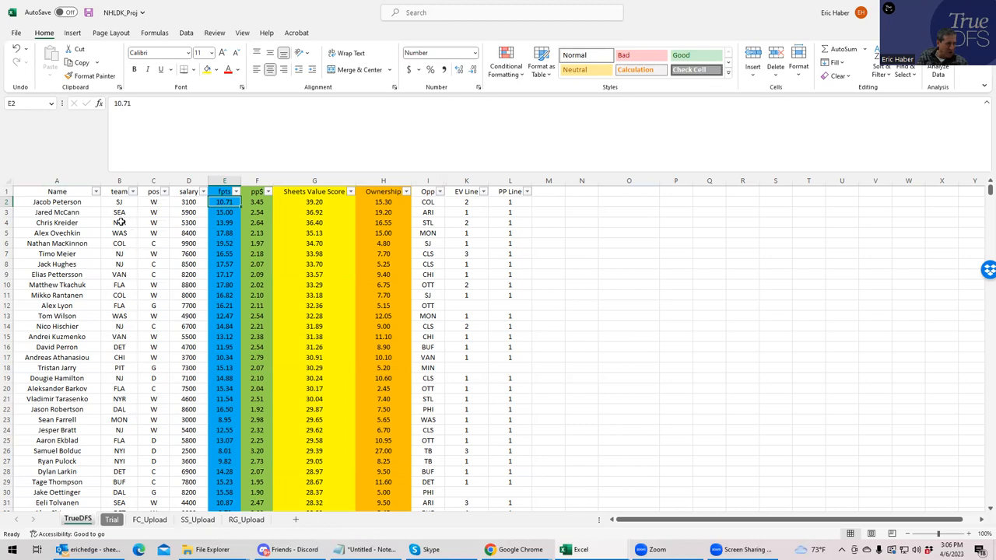
pyautogui.click(118, 223)
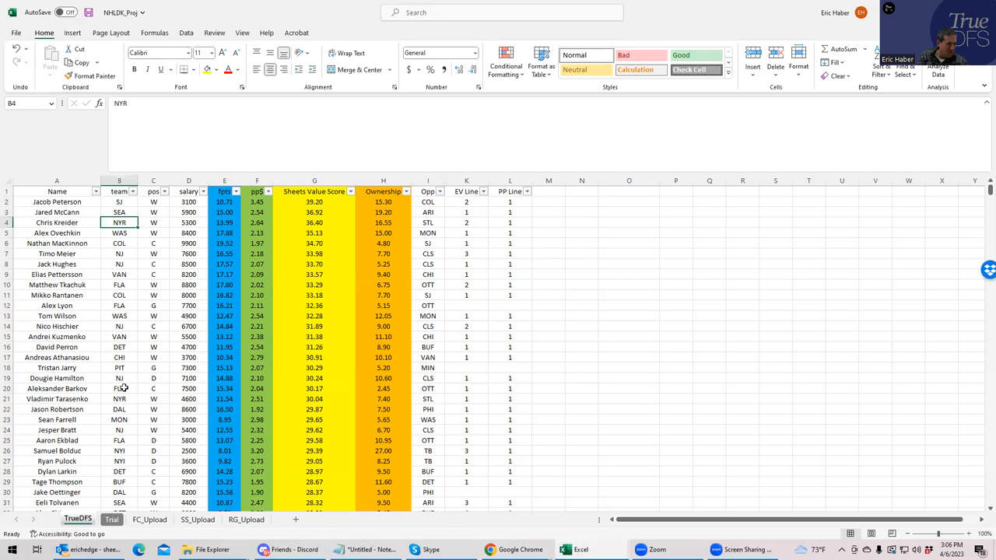
pyautogui.click(153, 398)
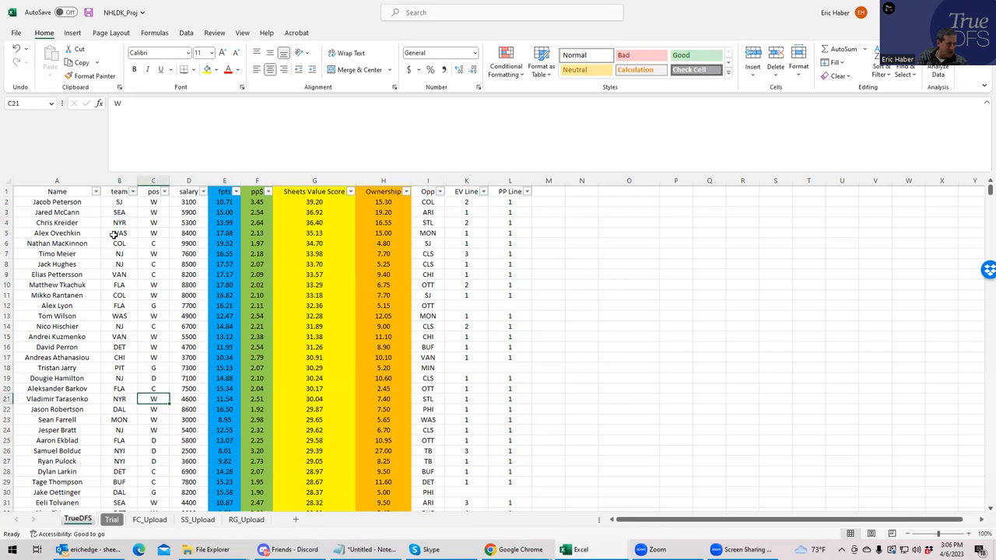
pyautogui.click(153, 223)
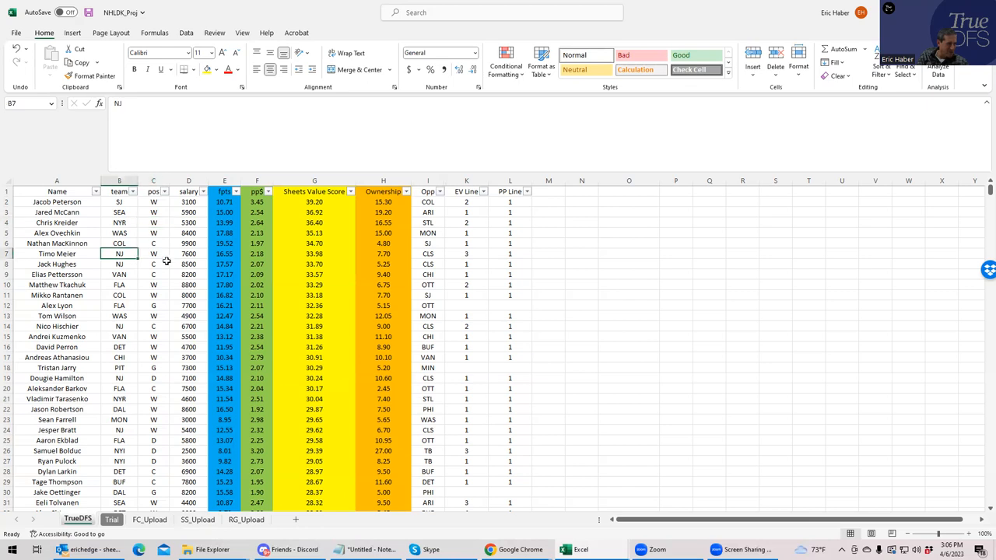
pyautogui.click(153, 254)
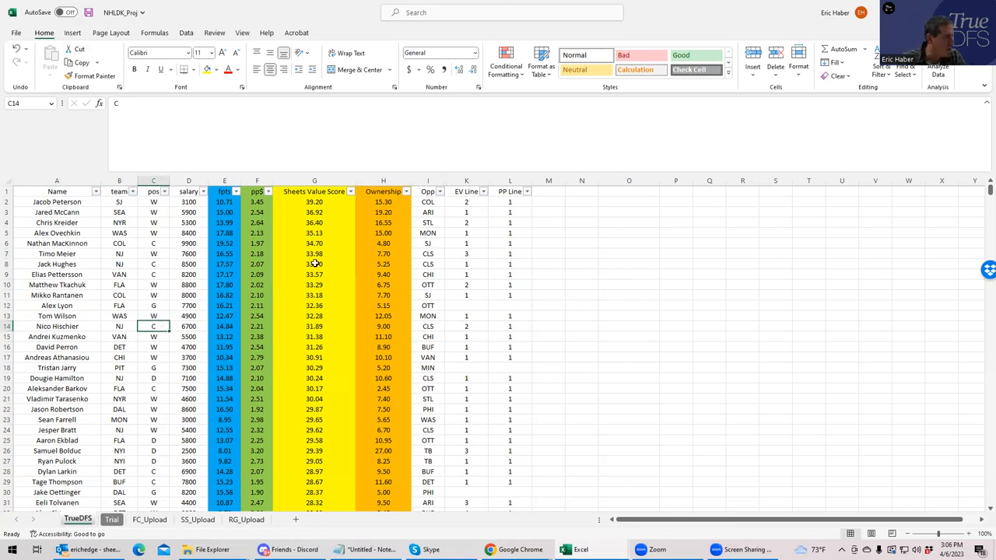
pyautogui.click(467, 252)
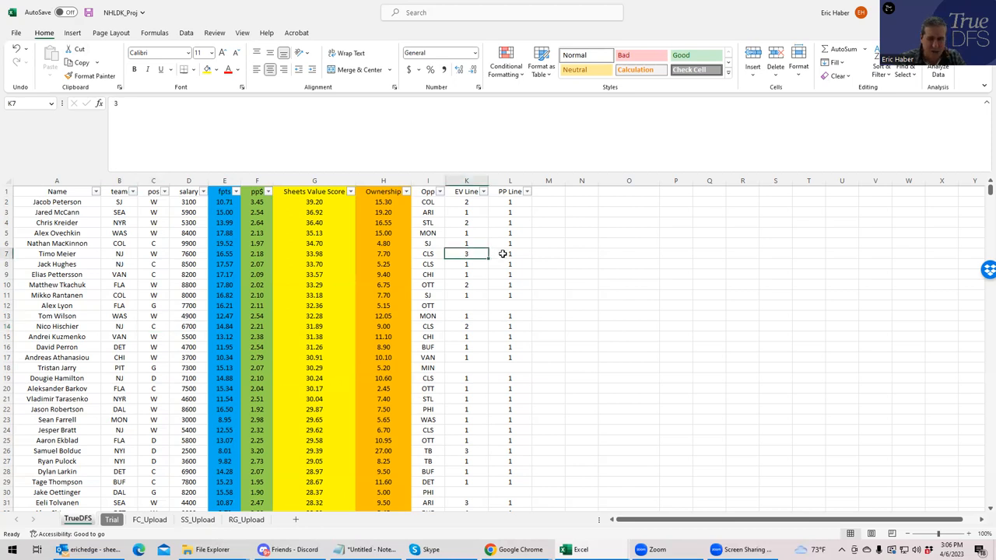
# Review Jack Hughes, Hischier and Dougie Hamilton's line entries and a Vancouver player's team.
pyautogui.click(152, 264)
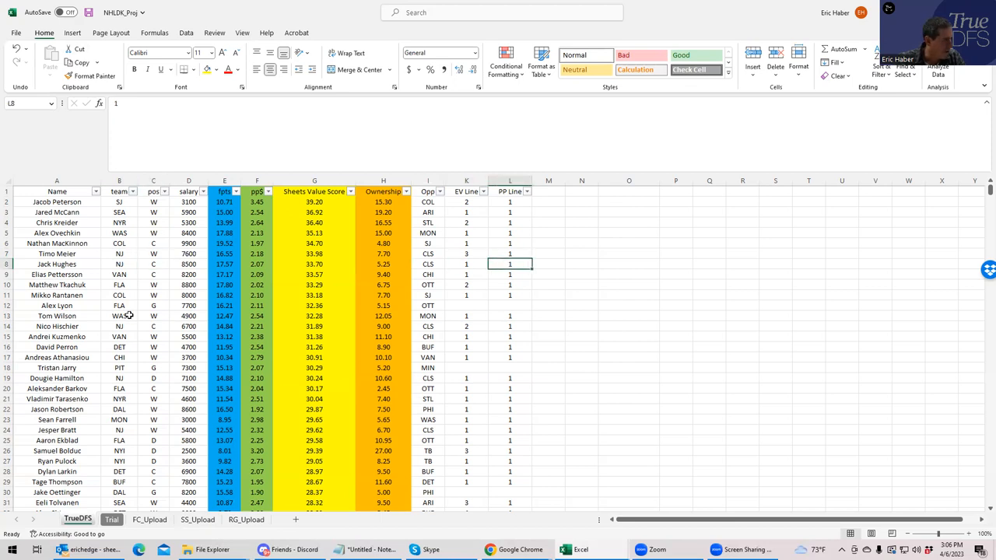
pyautogui.click(152, 327)
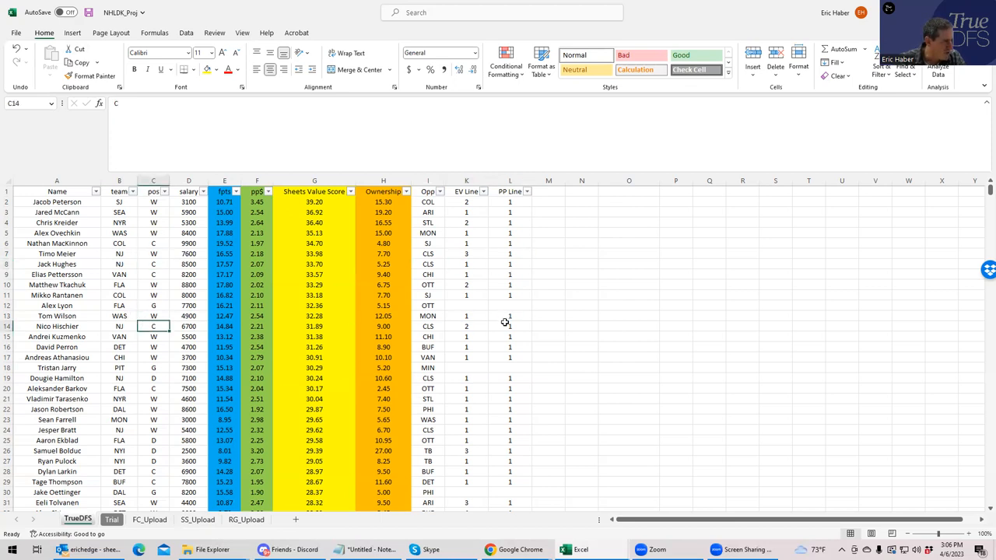
pyautogui.click(511, 327)
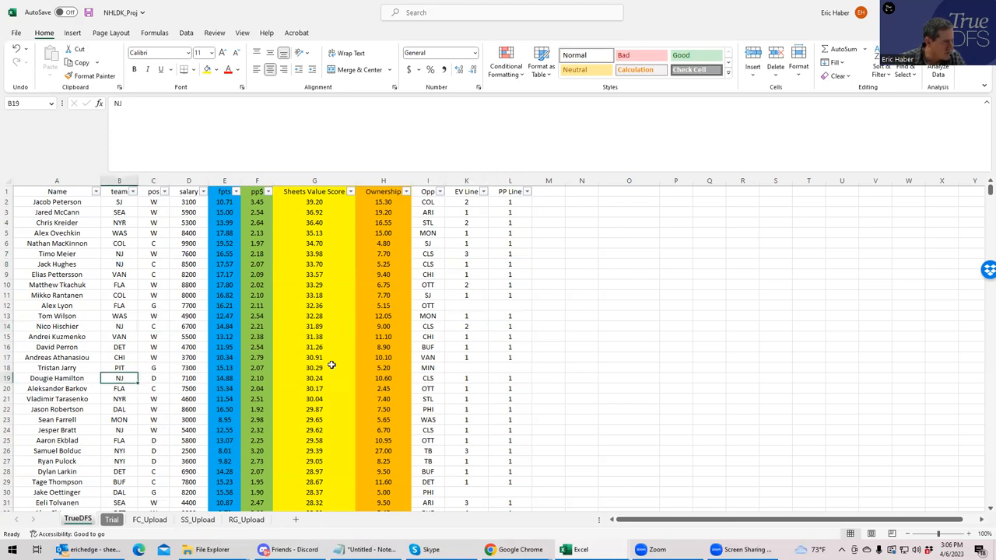
pyautogui.click(467, 378)
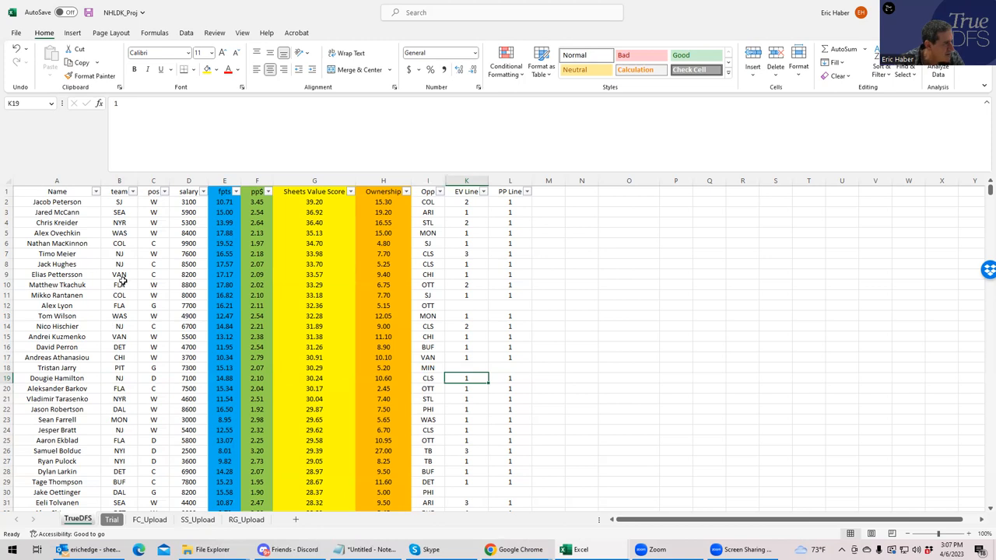
pyautogui.click(188, 274)
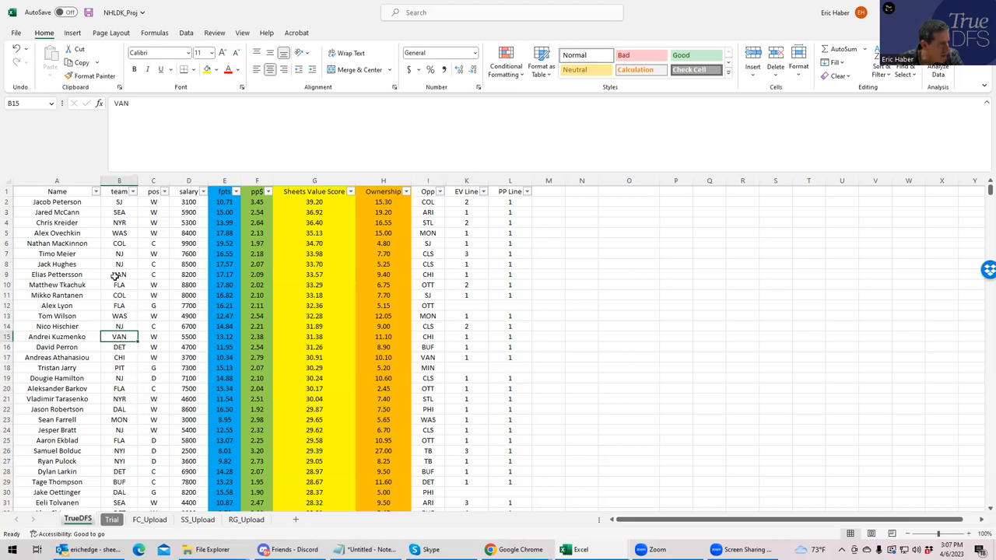
pyautogui.click(118, 327)
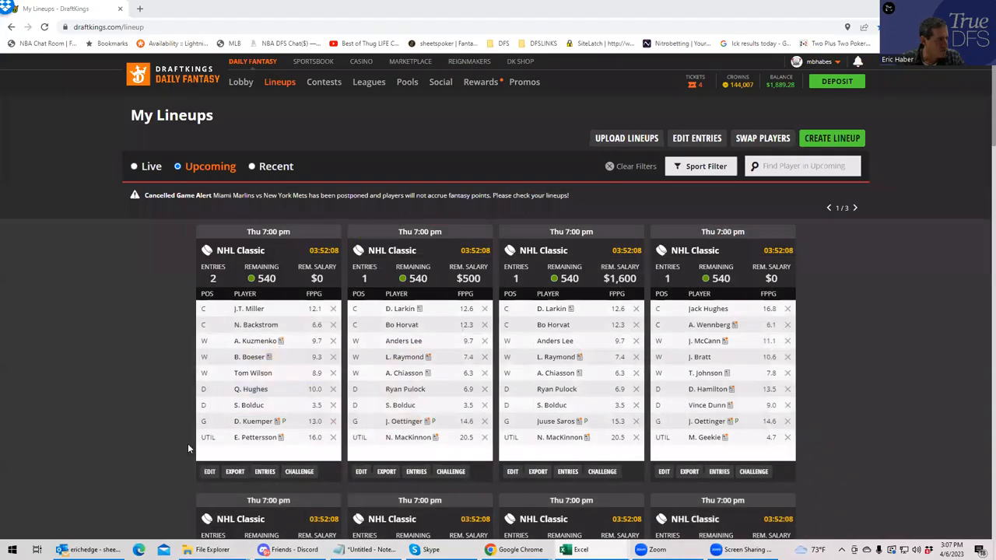
# Edit the first NHL Classic lineup, filter to CLS @ NJ, add the Devils centers and T. Meier at wing.
pyautogui.click(208, 471)
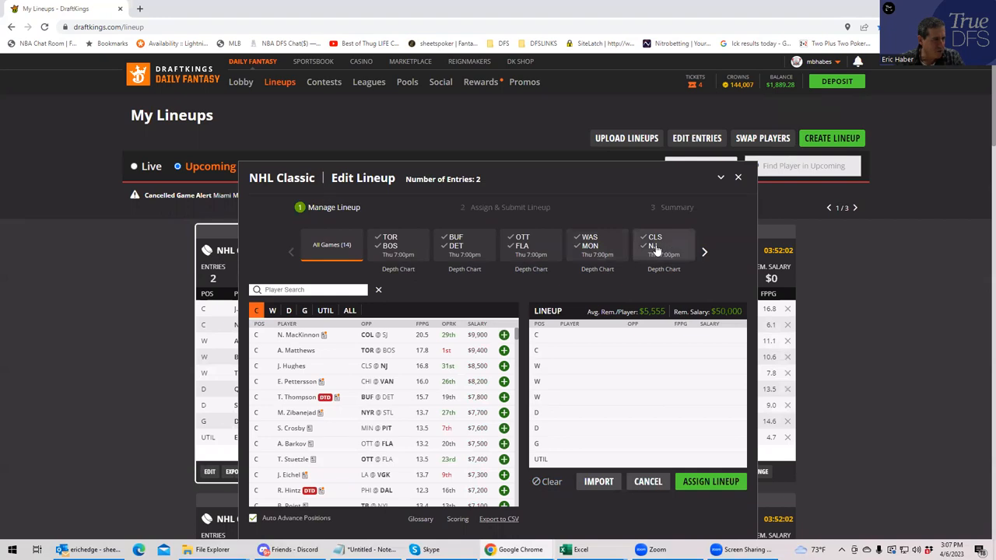
pyautogui.click(653, 246)
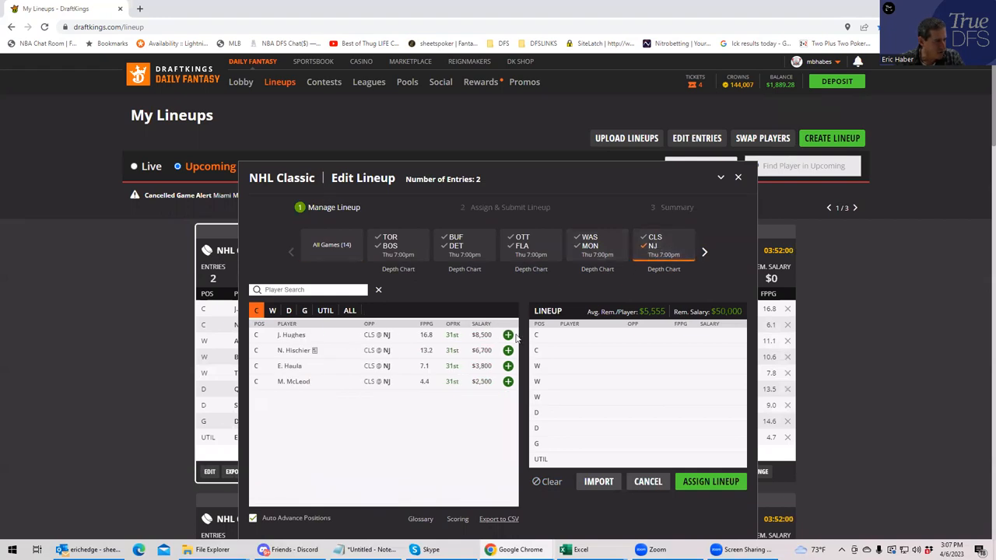
pyautogui.click(273, 310)
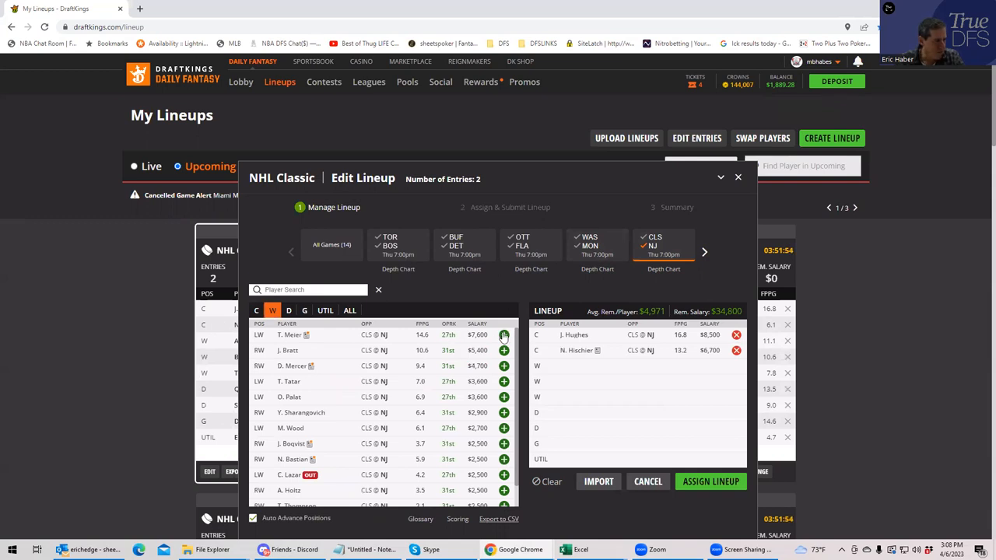
pyautogui.click(505, 335)
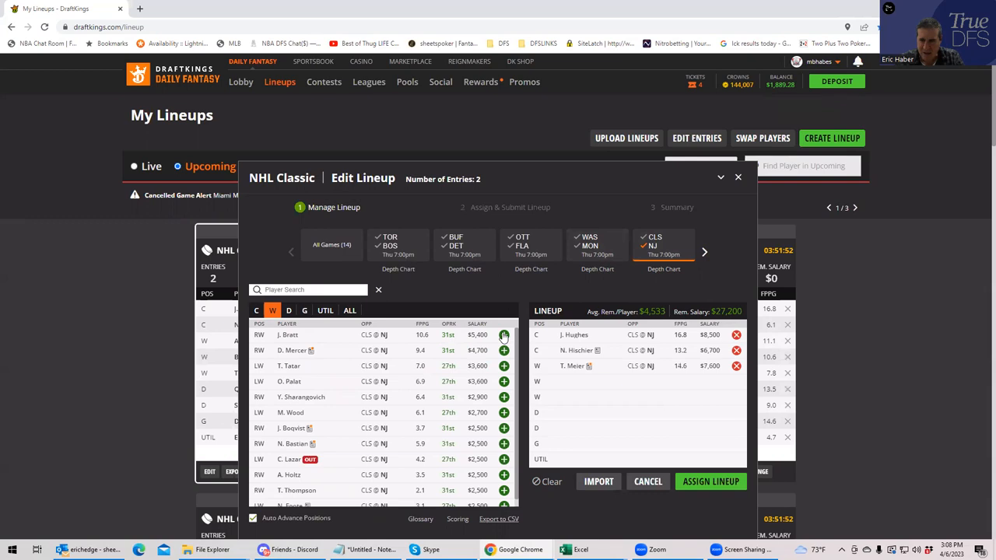
# Add D. Hamilton on defense and pick the goalie via the 'tr' search (T. Jarry).
pyautogui.click(290, 311)
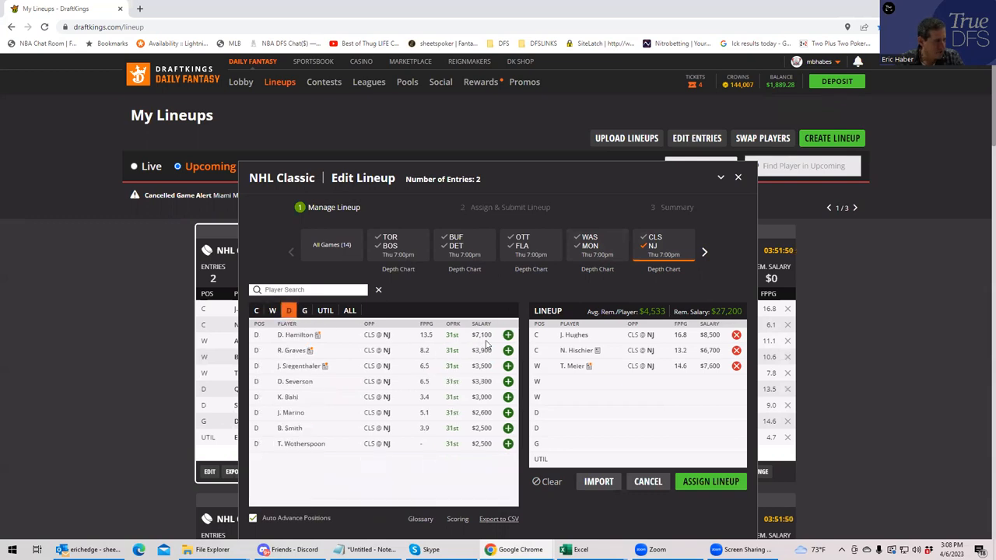
pyautogui.click(508, 335)
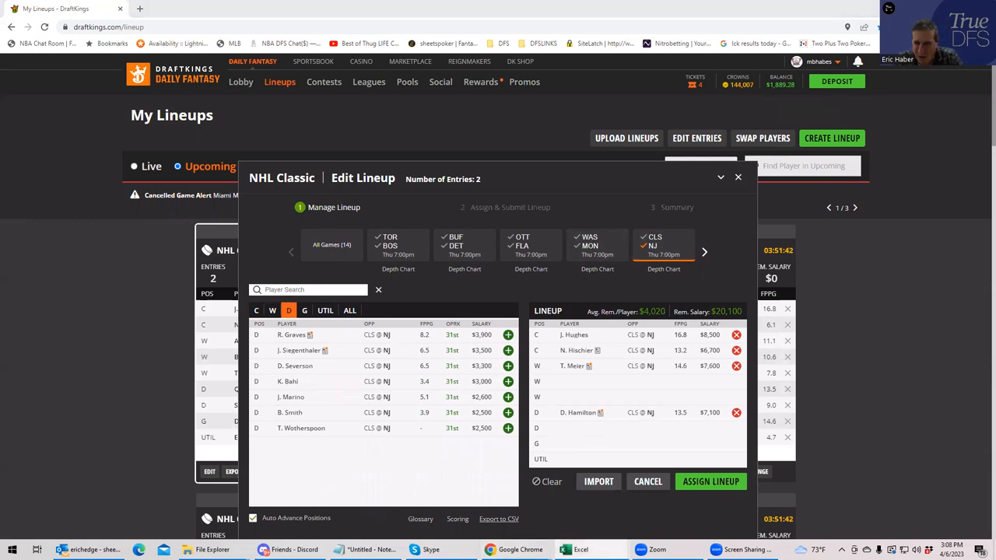
pyautogui.click(305, 310)
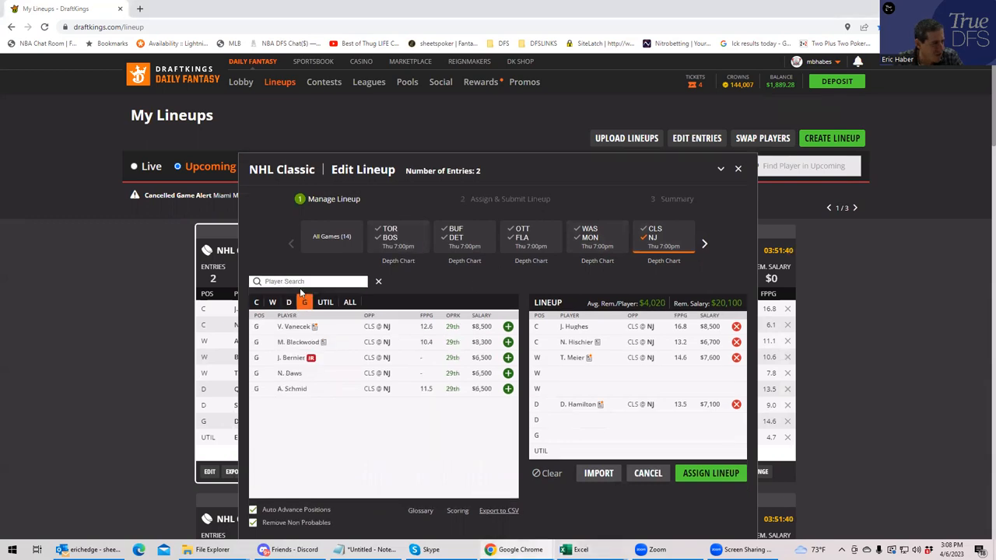
pyautogui.write('tr')
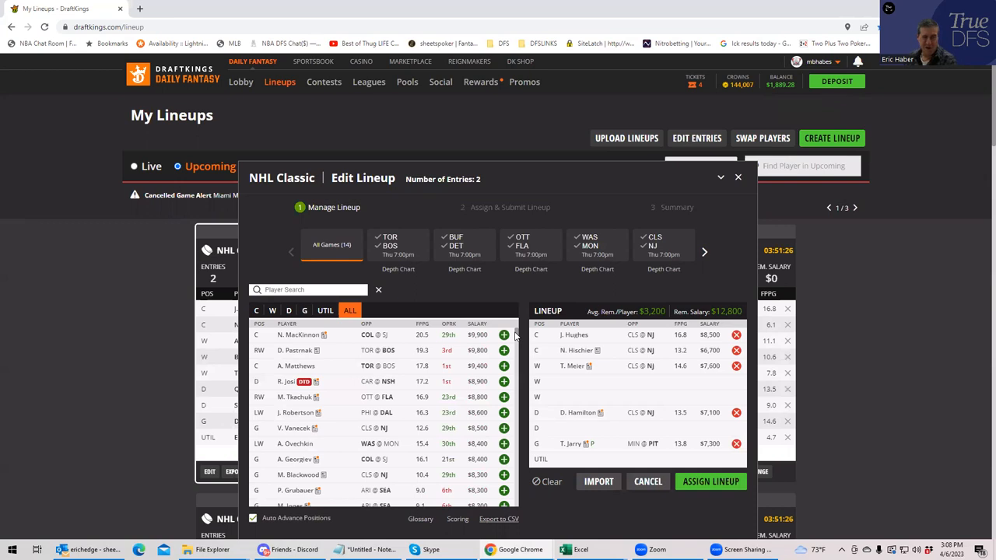
pyautogui.moveTo(552, 311)
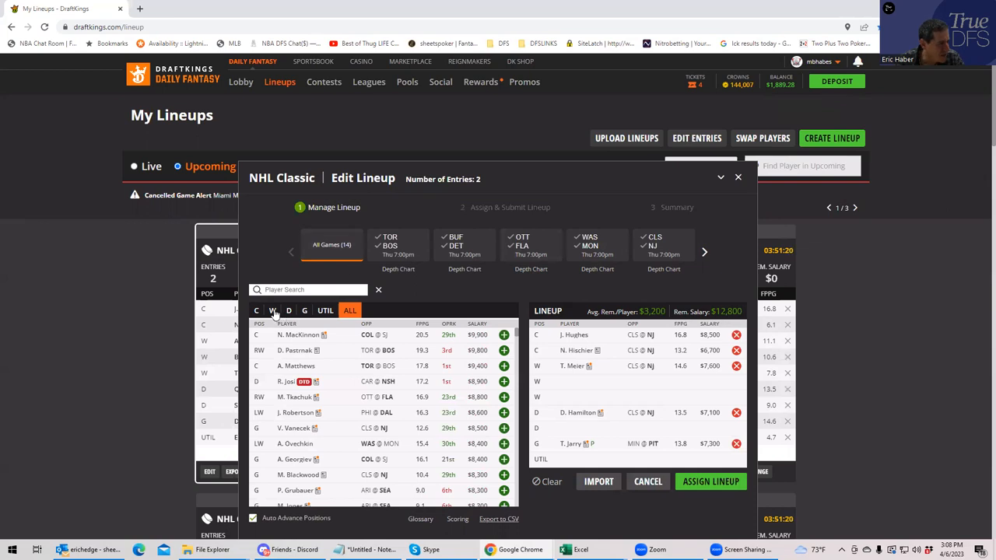
# Search the player pool across all games for 'ako'.
pyautogui.click(273, 312)
pyautogui.write('j')
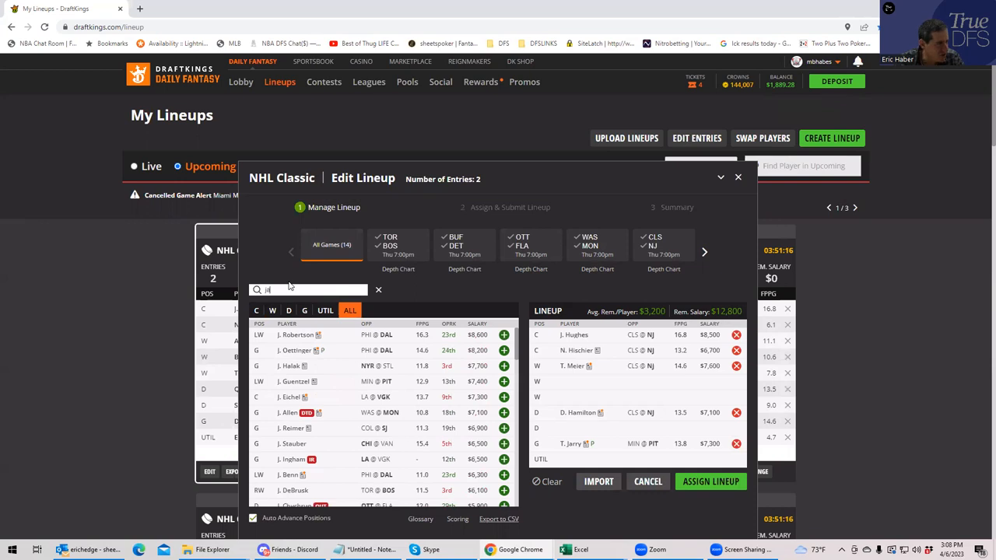
pyautogui.write('ako')
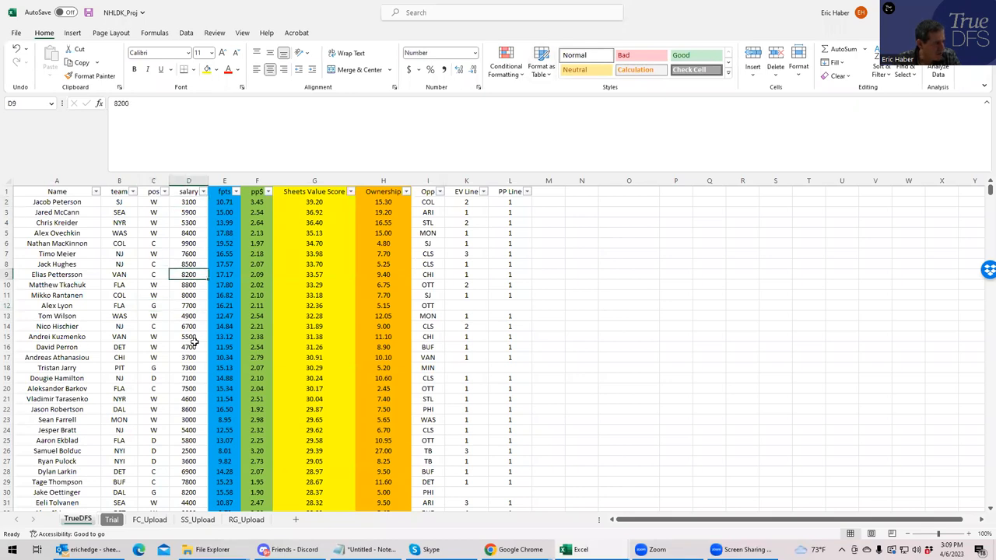
# Check a salary cell in the Excel projections sheet before returning to the lineup editor.
pyautogui.click(188, 357)
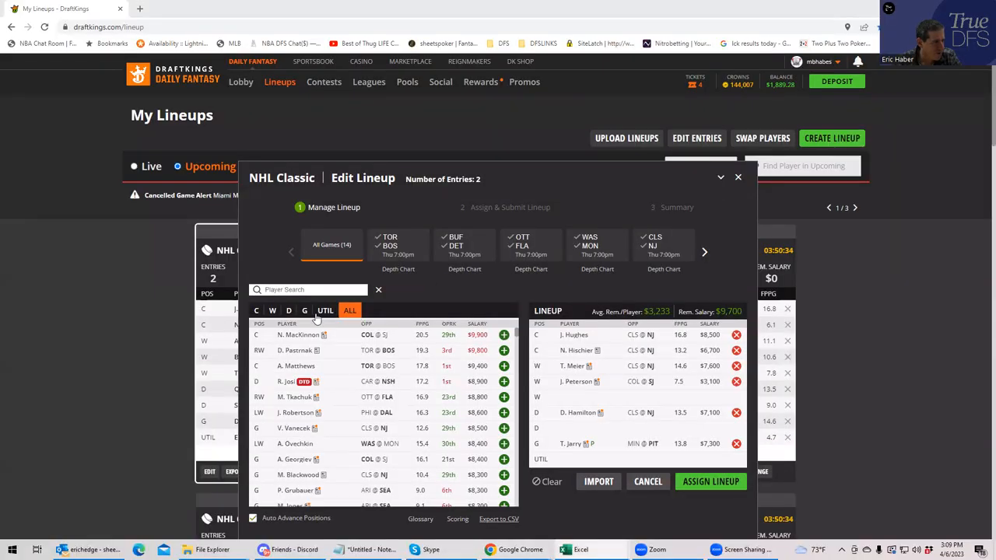
# Search the player pool, advance the game carousel and filter to the CHI game.
pyautogui.click(272, 311)
pyautogui.write('an')
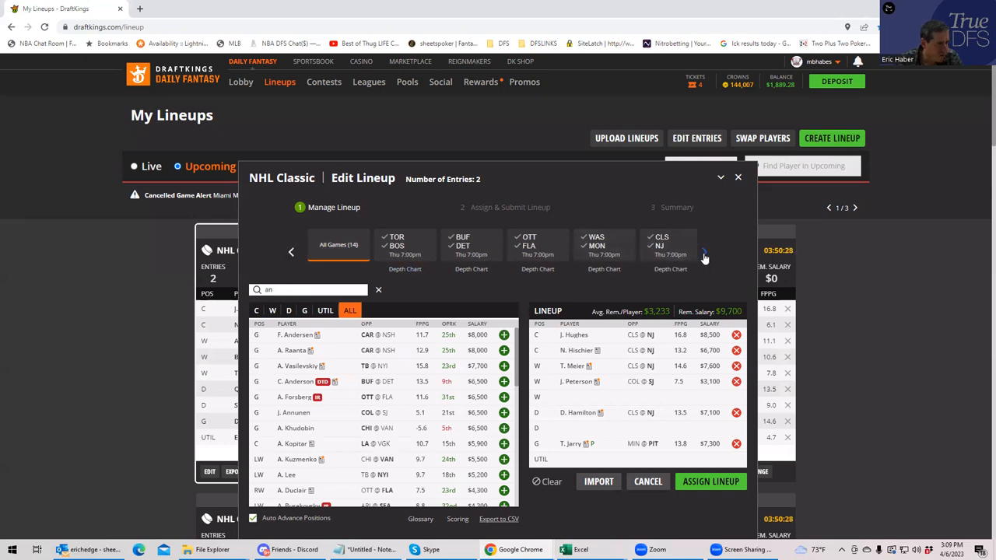
pyautogui.click(703, 252)
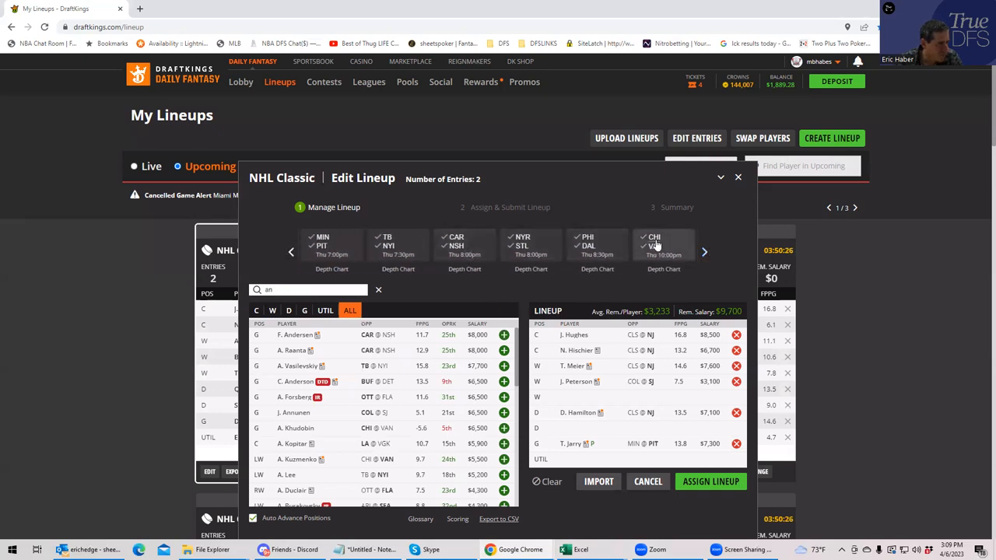
pyautogui.click(663, 246)
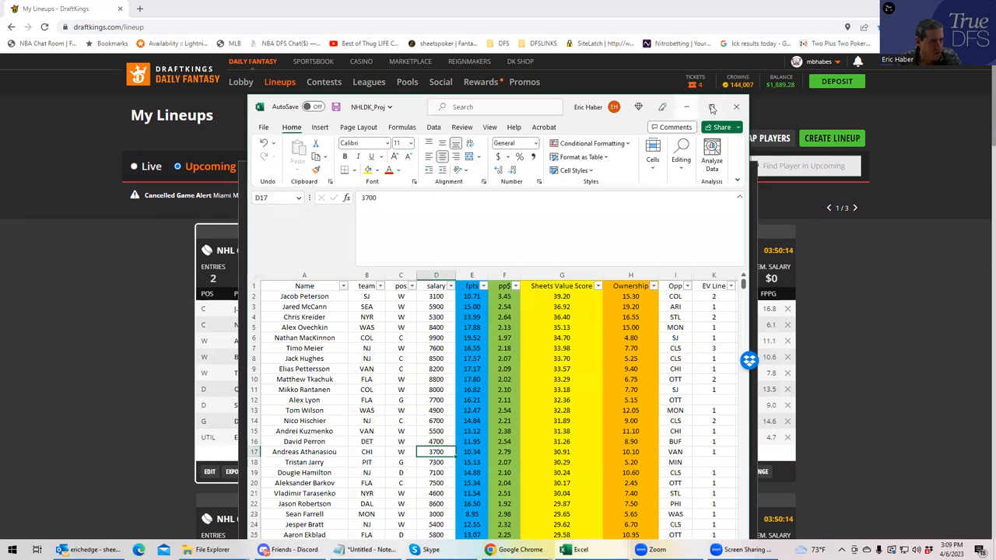
# Re-sort the player table and check Samuel Bolduc's and Thomas Bordeleau's salaries.
pyautogui.click(713, 106)
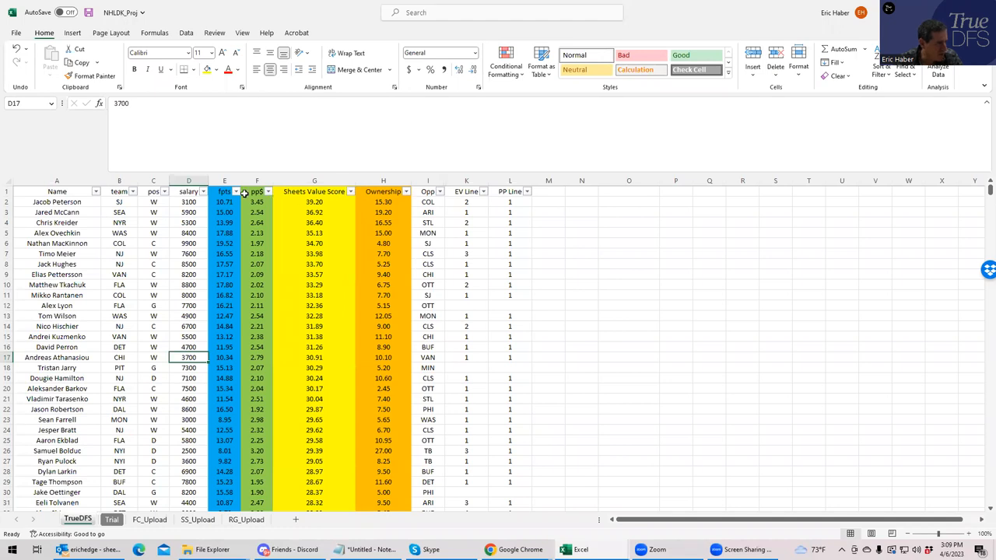
pyautogui.moveTo(271, 193)
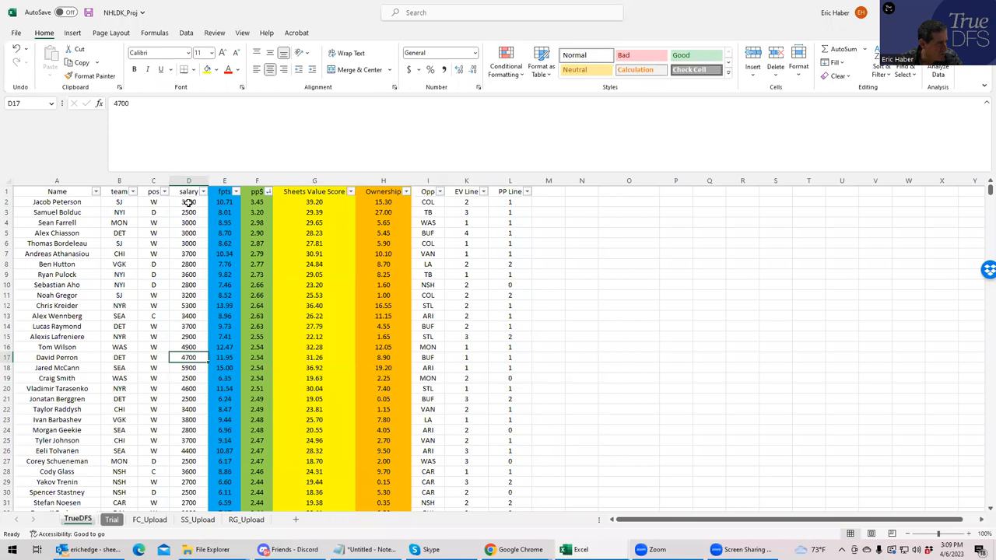
pyautogui.click(188, 211)
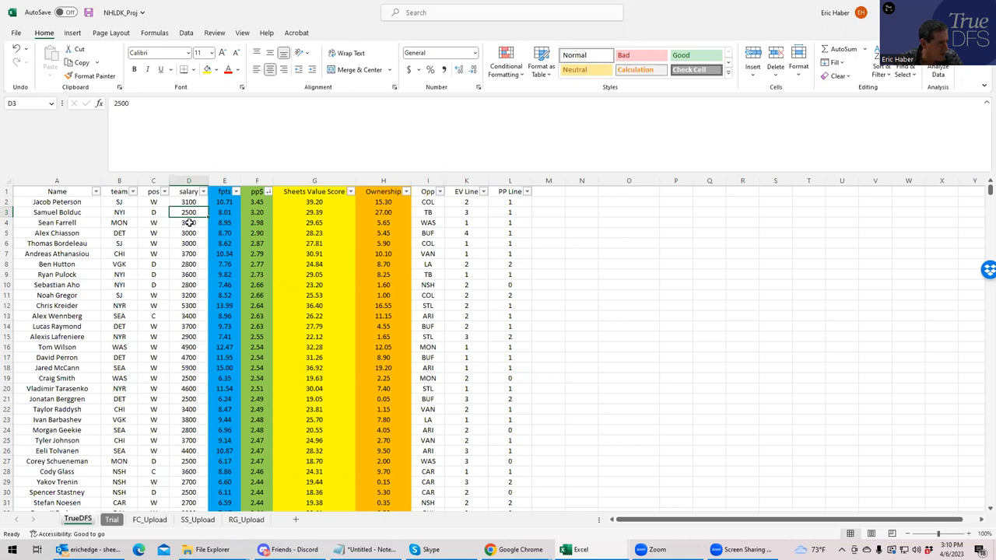
pyautogui.click(188, 243)
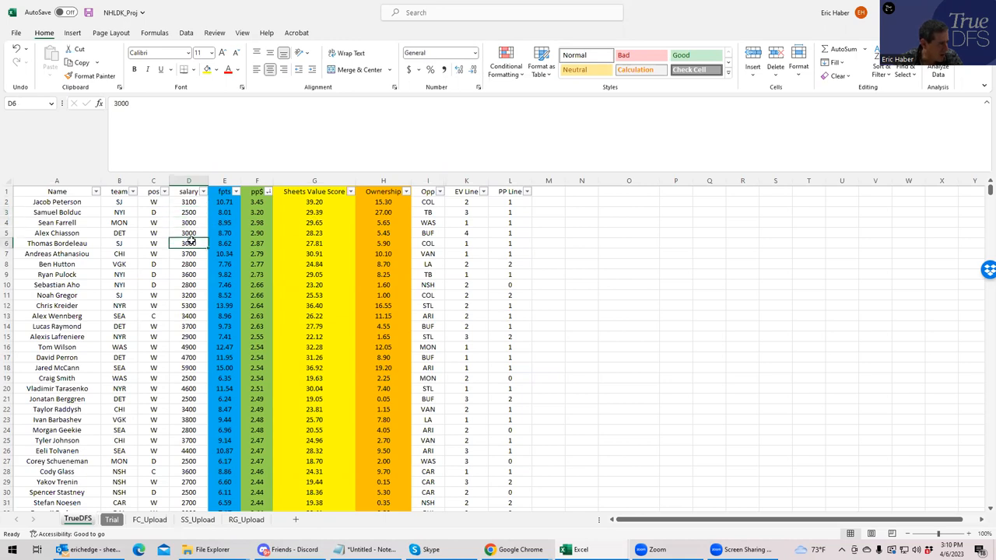
pyautogui.moveTo(190, 243)
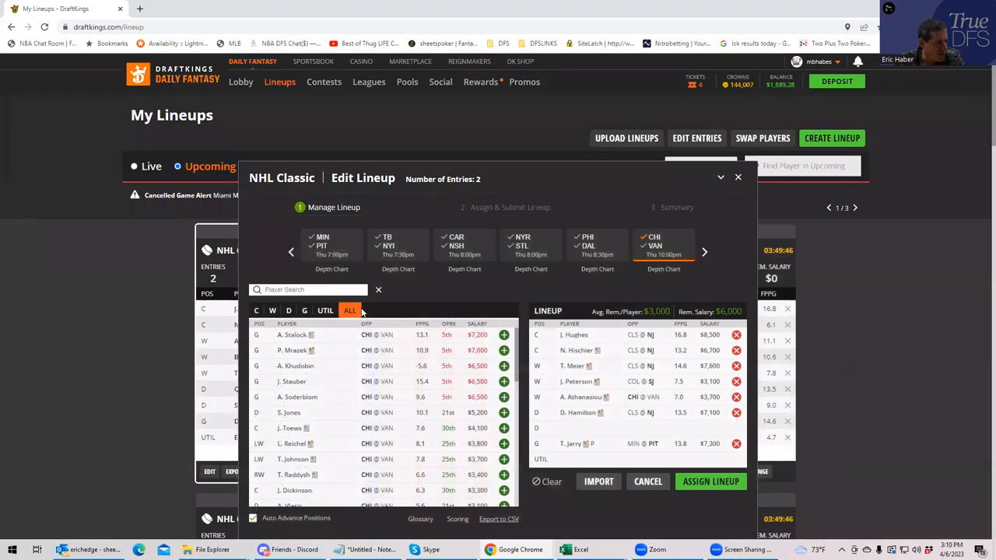
# Filter to the later games, search 'bol' to add T. Bordeleau at UTIL, then return to the spreadsheet.
pyautogui.click(325, 311)
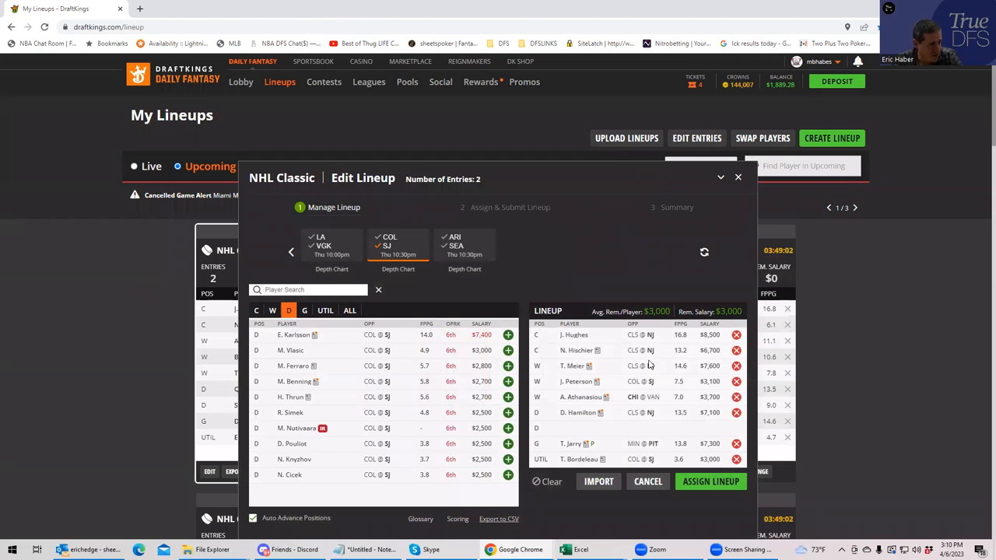
pyautogui.moveTo(664, 465)
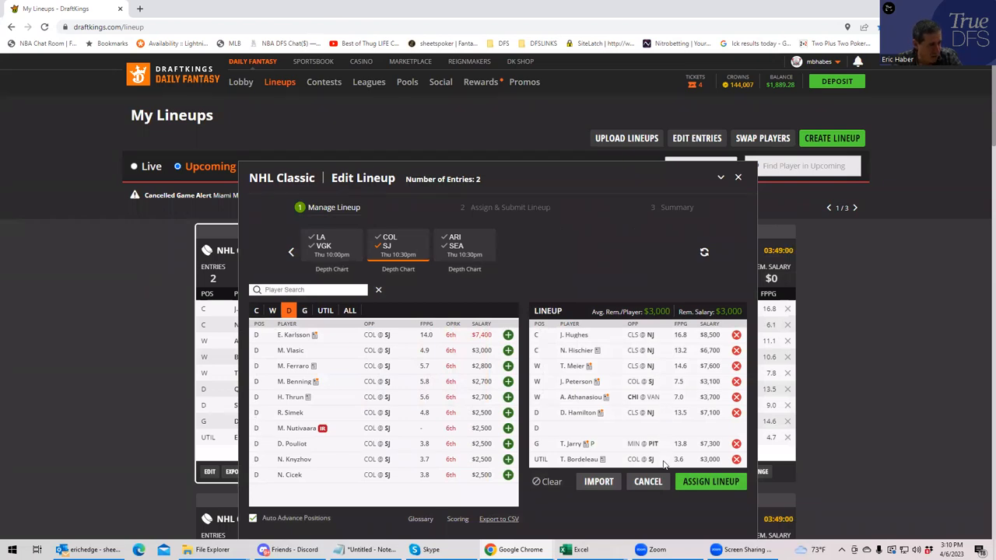
pyautogui.moveTo(660, 392)
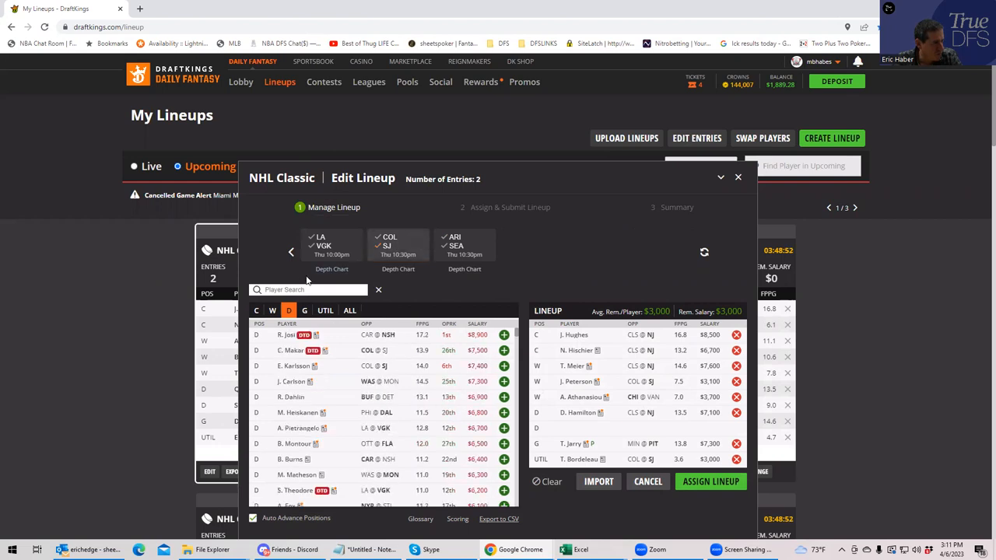
pyautogui.write('bol')
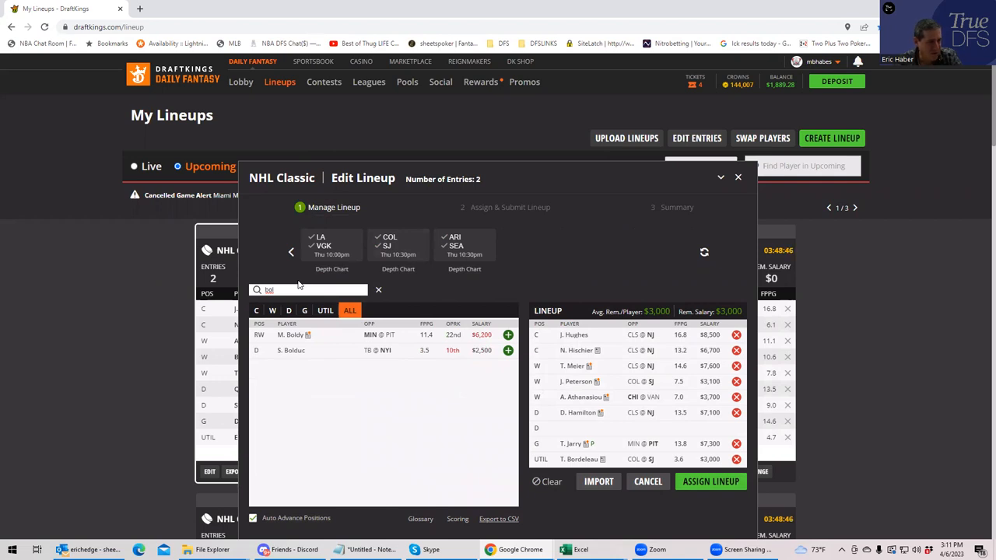
pyautogui.click(378, 289)
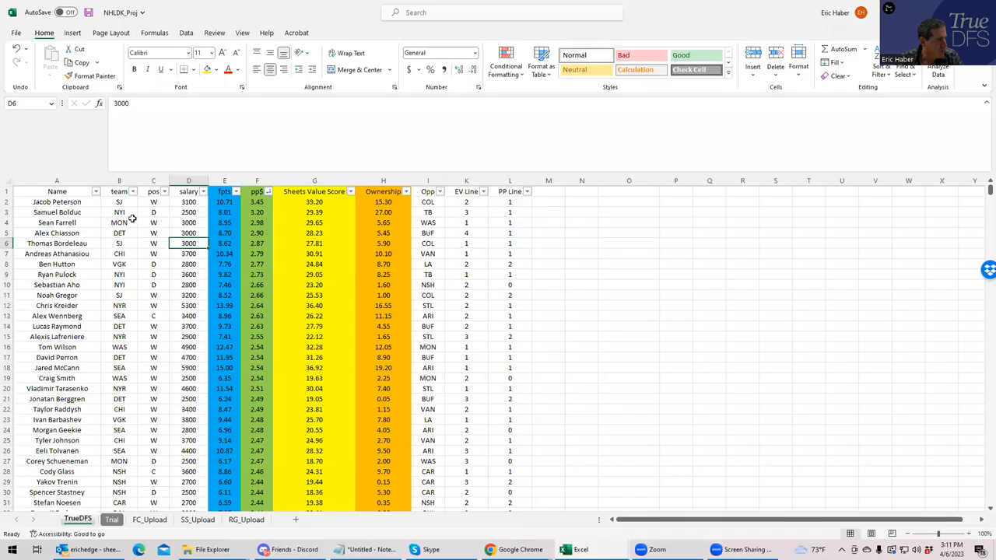
# Check Thomas Bordeleau's team and scroll through the projections sheet and back up.
pyautogui.click(119, 242)
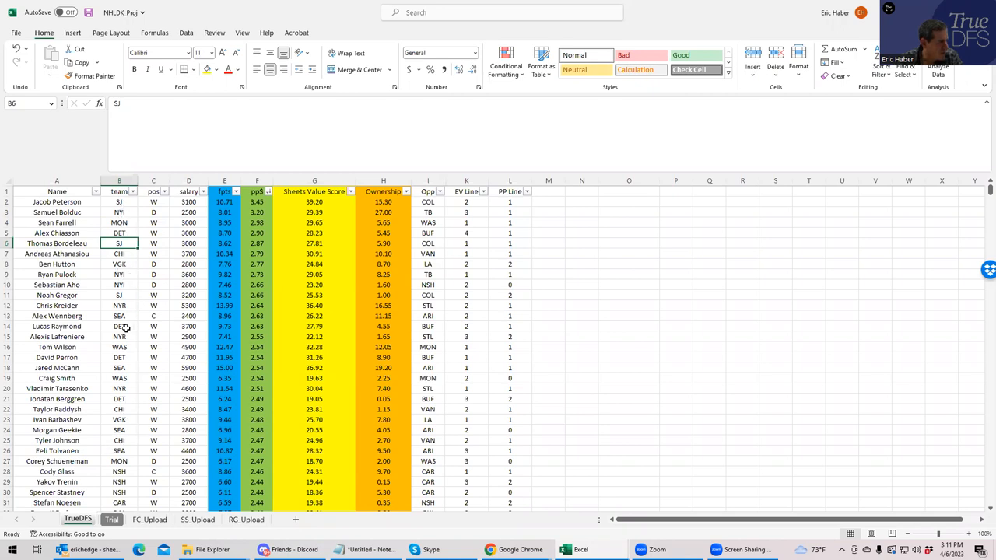
pyautogui.scroll(-3)
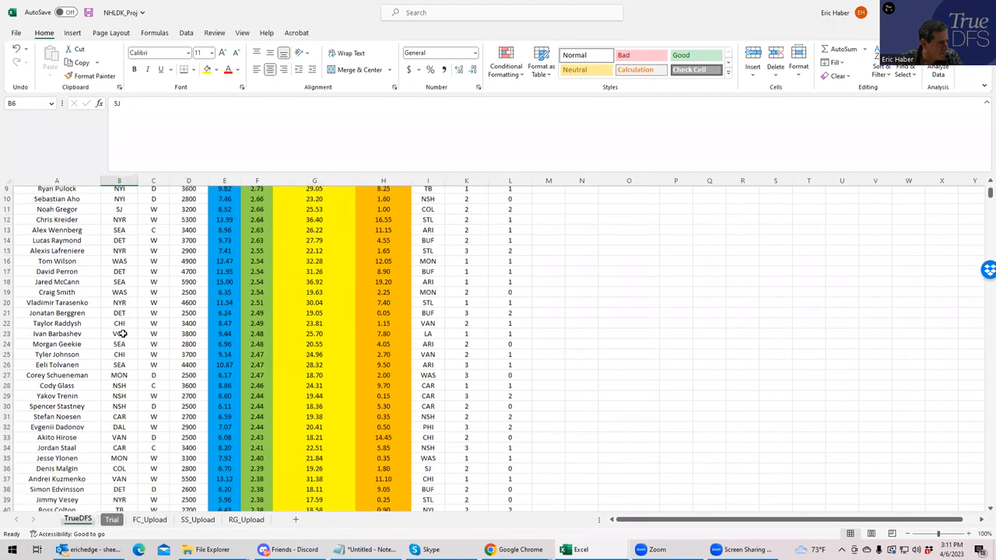
pyautogui.scroll(-3)
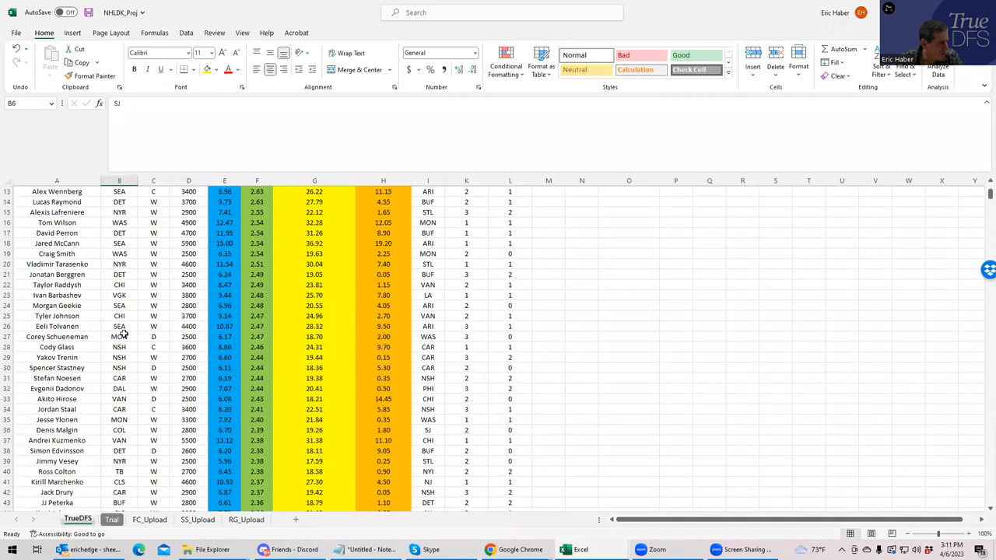
pyautogui.scroll(3)
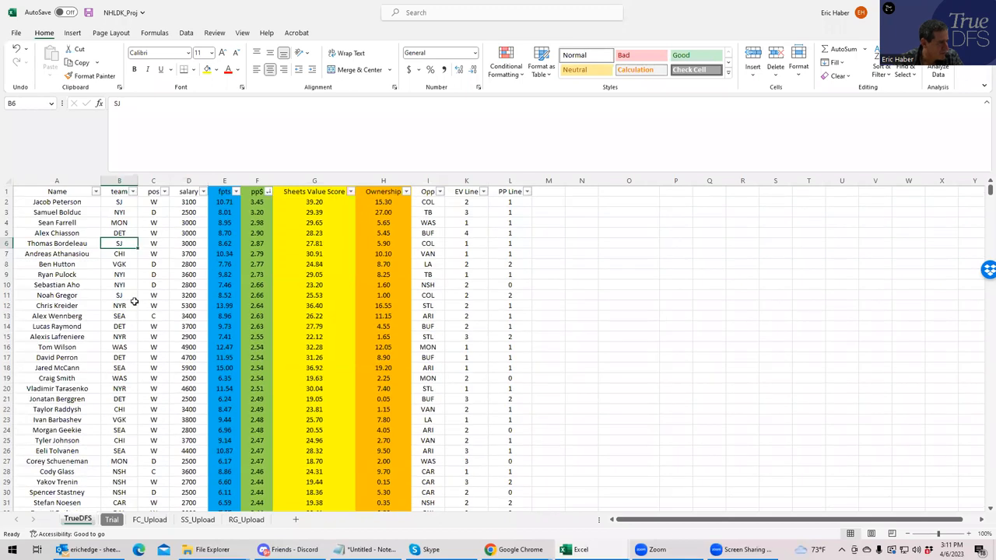
pyautogui.moveTo(297, 256)
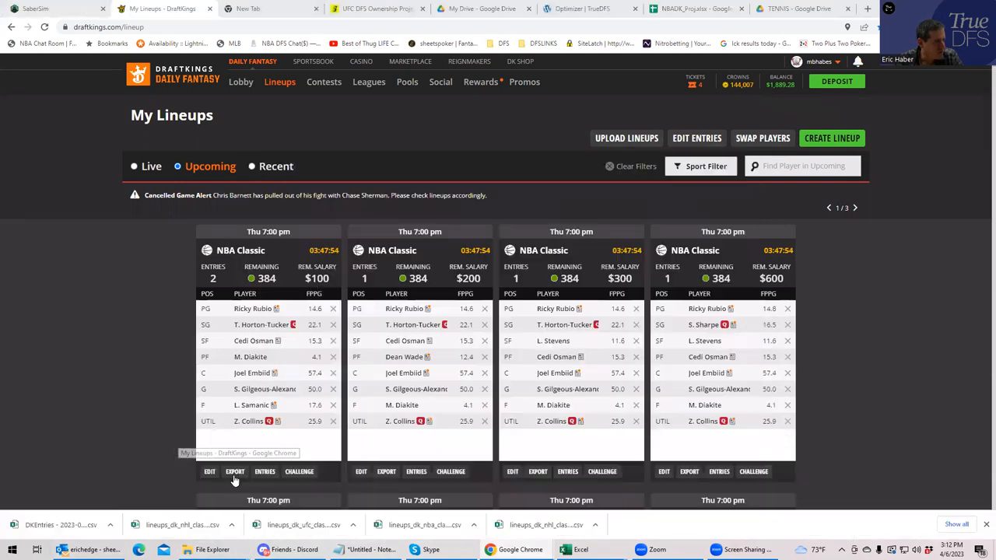
# Upload the NHLDK_Sim CSV from DFSSheets > KingNHL as custom SaberSim projections.
pyautogui.click(34, 10)
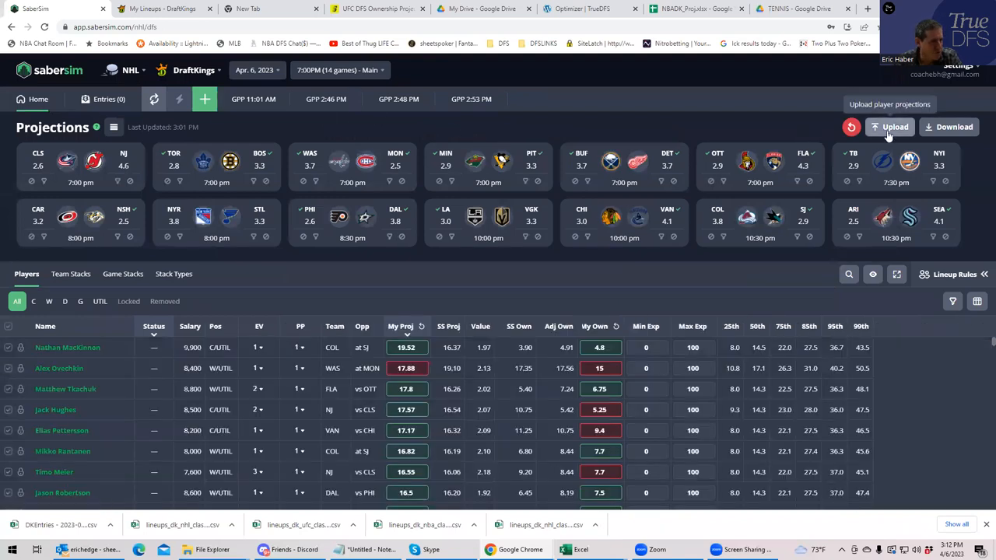
pyautogui.click(888, 127)
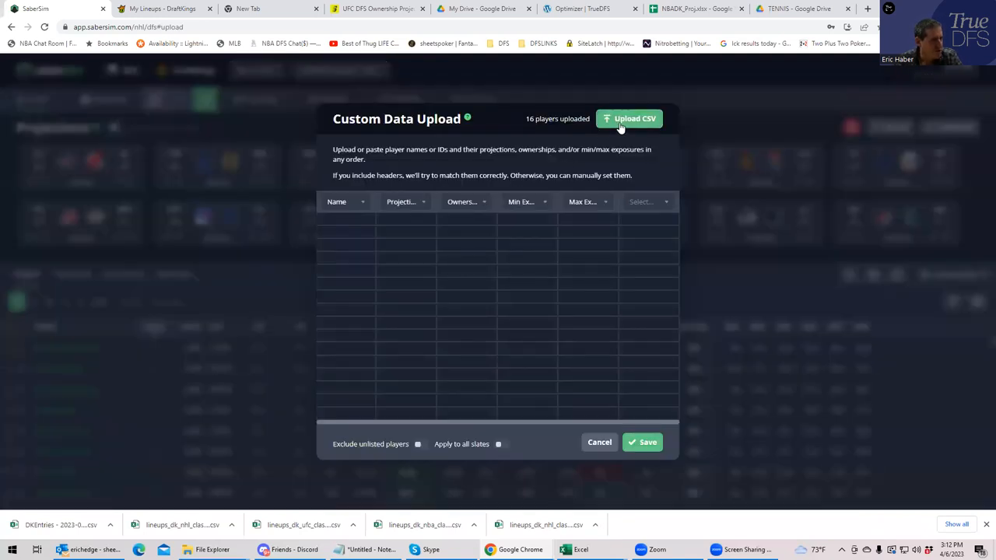
pyautogui.click(628, 118)
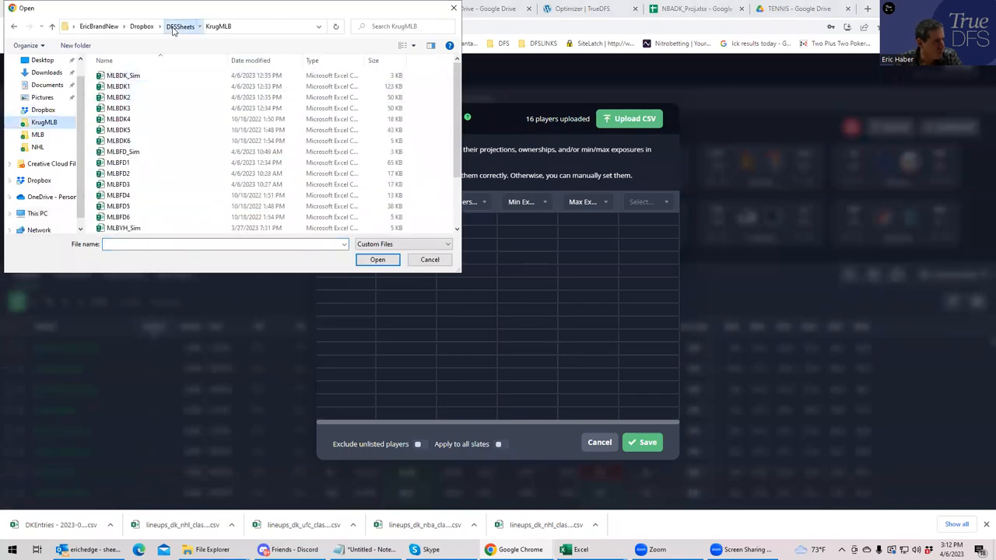
pyautogui.click(181, 25)
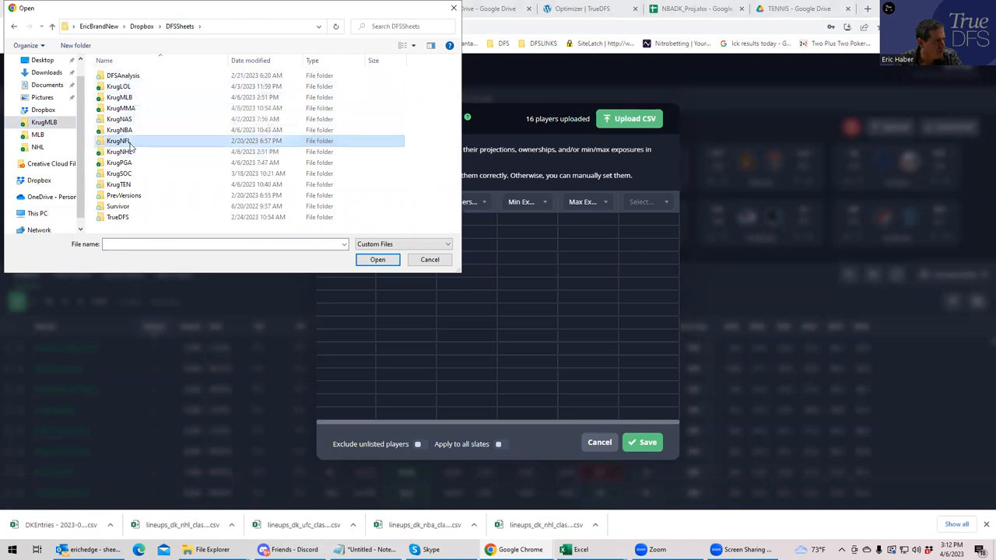
pyautogui.doubleClick(118, 140)
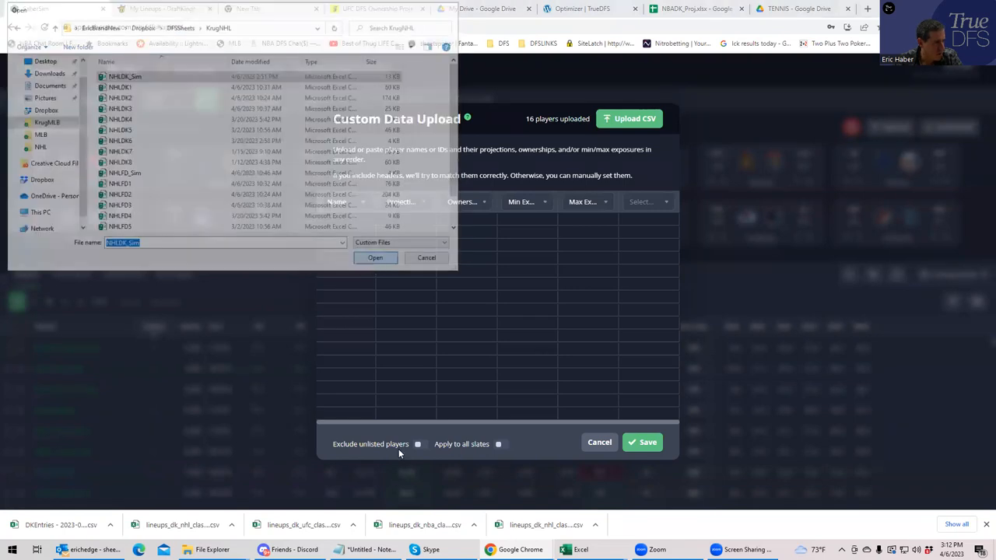
pyautogui.click(375, 258)
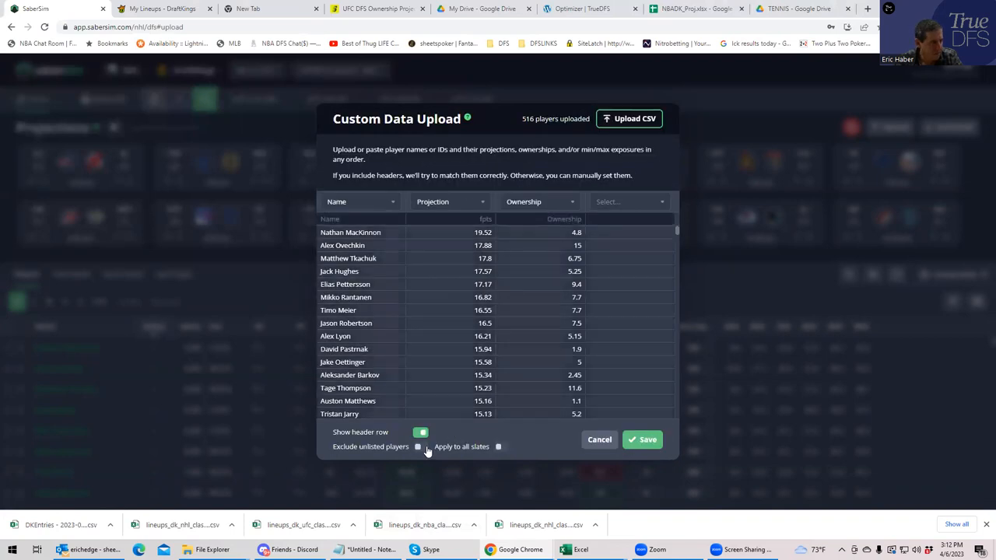
# Save the uploaded player data and exclude the player who is out.
pyautogui.click(642, 439)
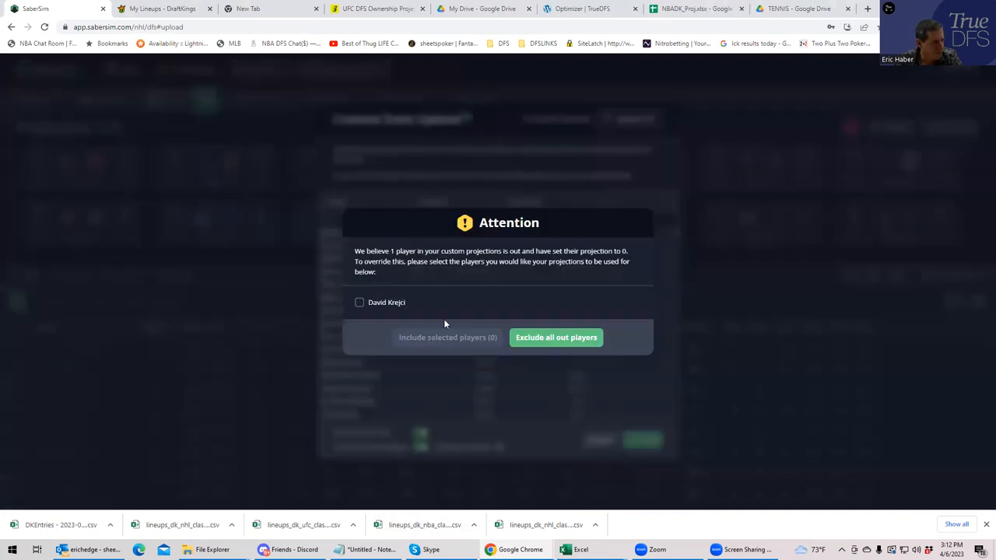
pyautogui.click(556, 336)
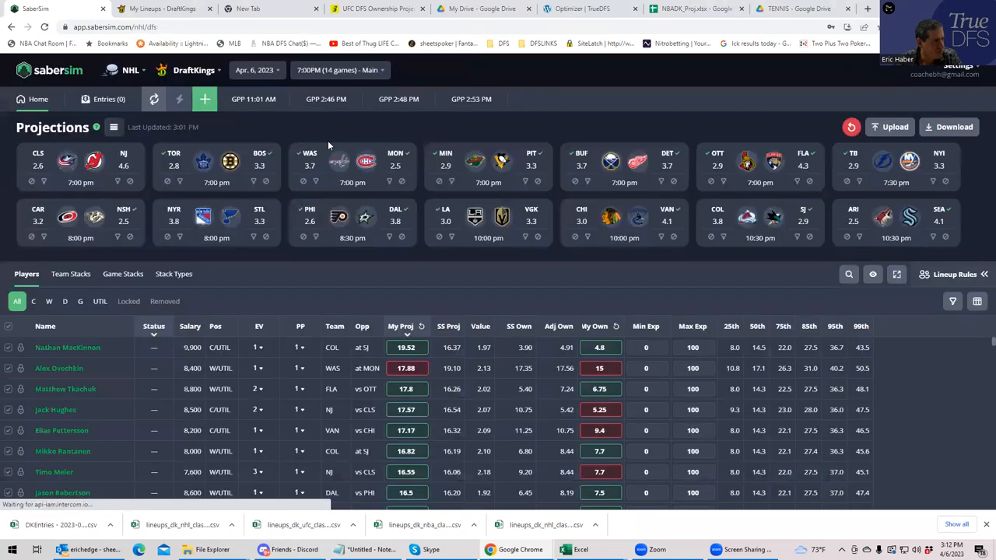
# Start a new GPP build of 30 lineups with pool 500 and min salary 47500.
pyautogui.click(206, 99)
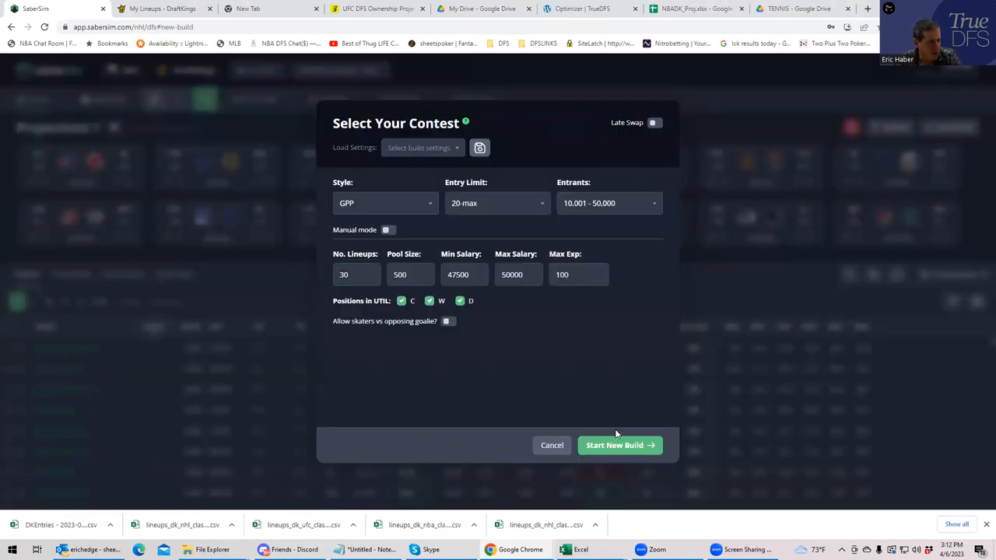
pyautogui.click(620, 445)
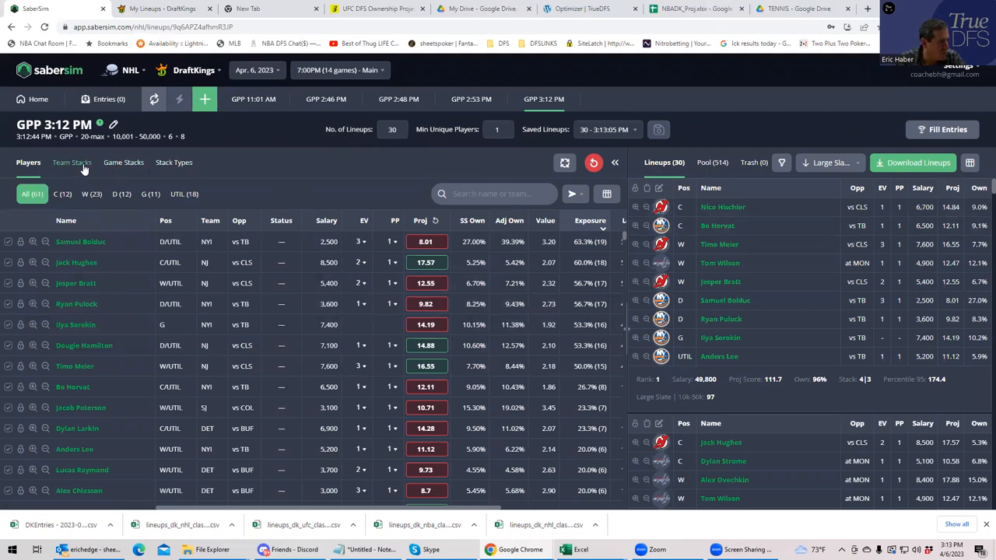
# Cap the NJ team stack at 50% max exposure and rebuild the 30 lineups.
pyautogui.click(71, 162)
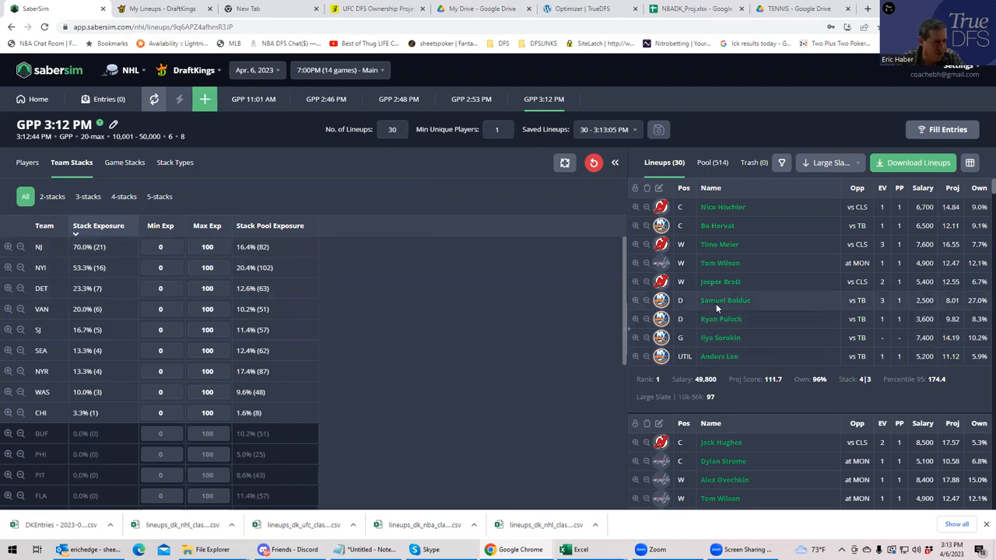
pyautogui.moveTo(782, 309)
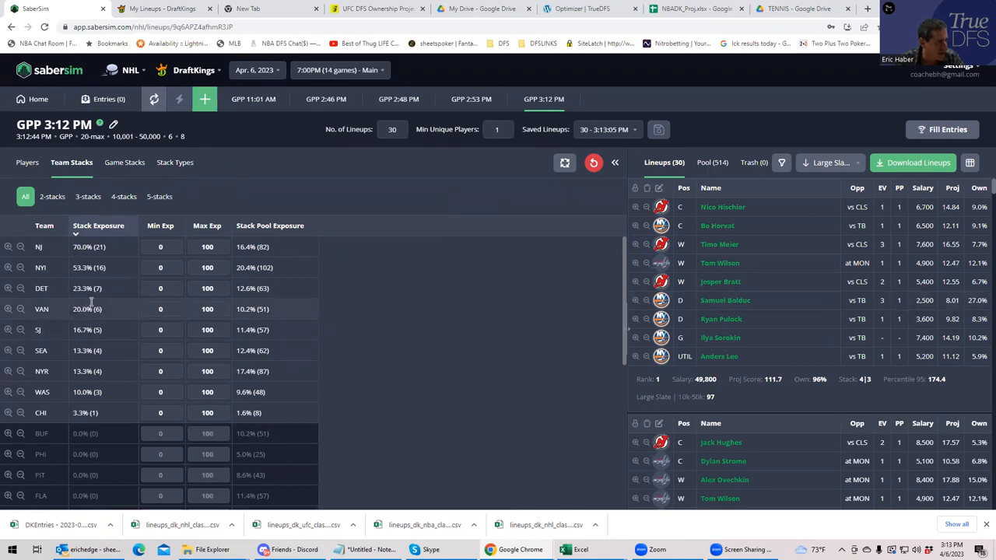
pyautogui.moveTo(112, 267)
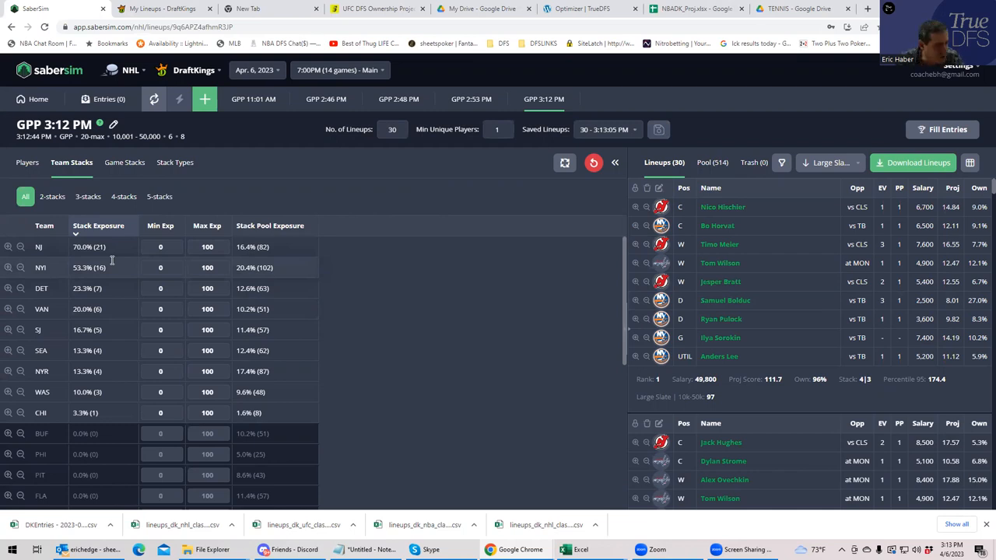
pyautogui.moveTo(207, 246)
pyautogui.write('50')
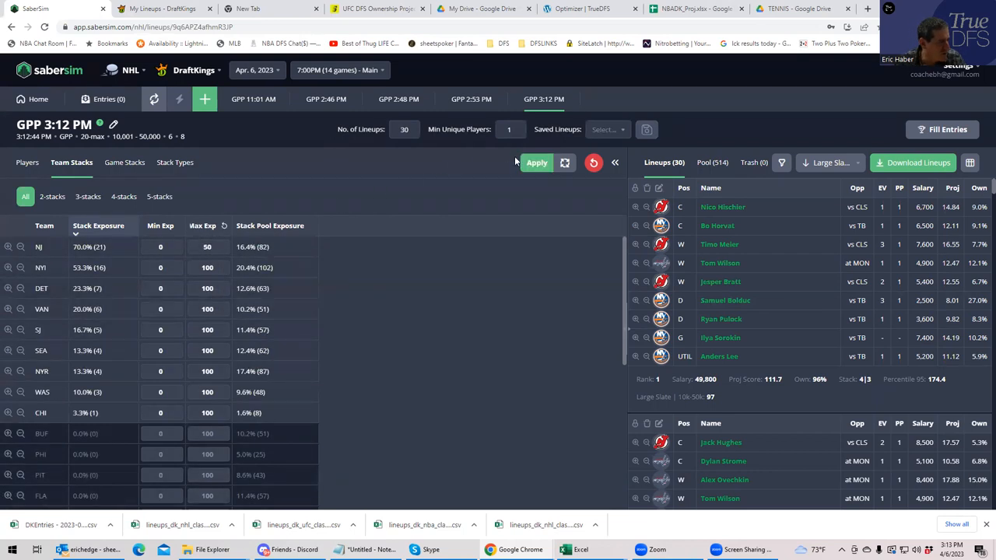
pyautogui.click(536, 163)
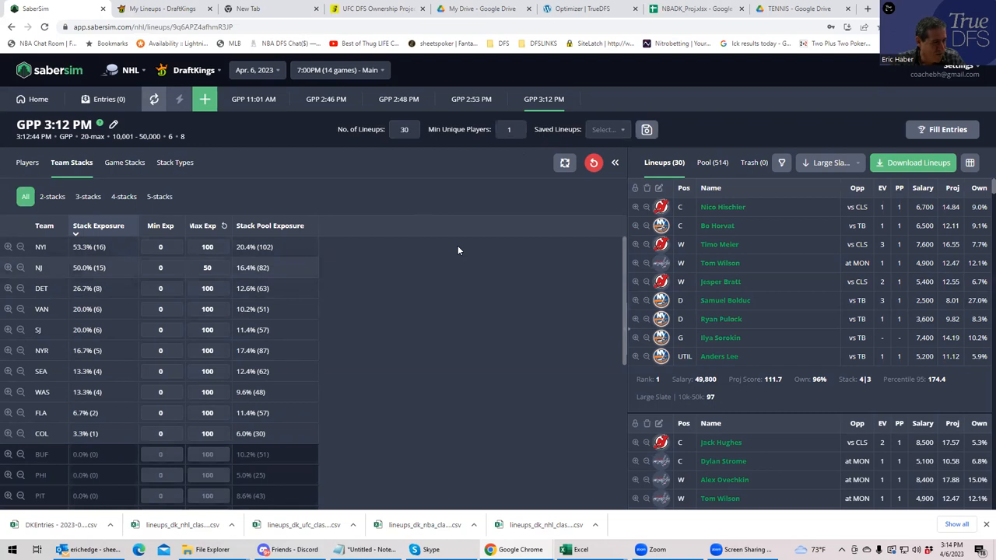
pyautogui.moveTo(445, 261)
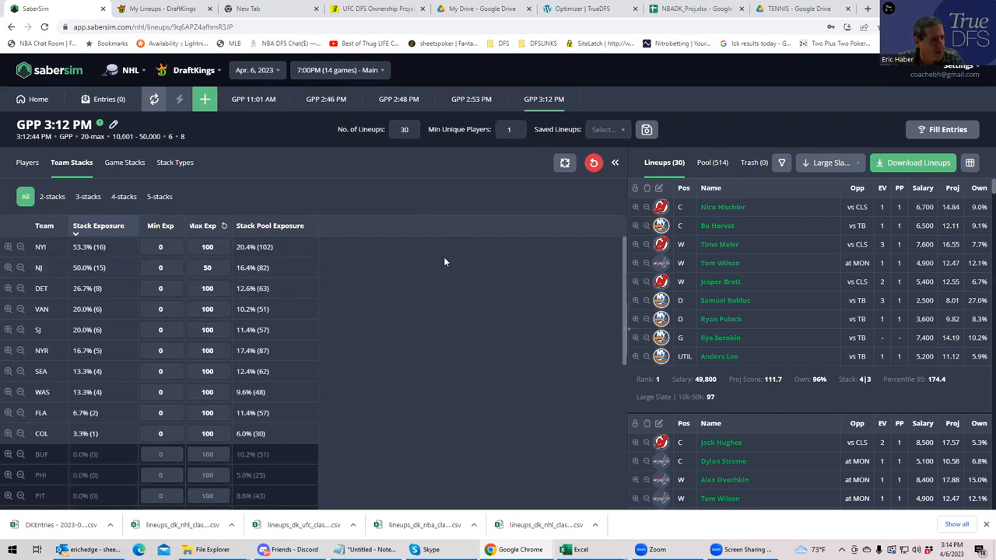